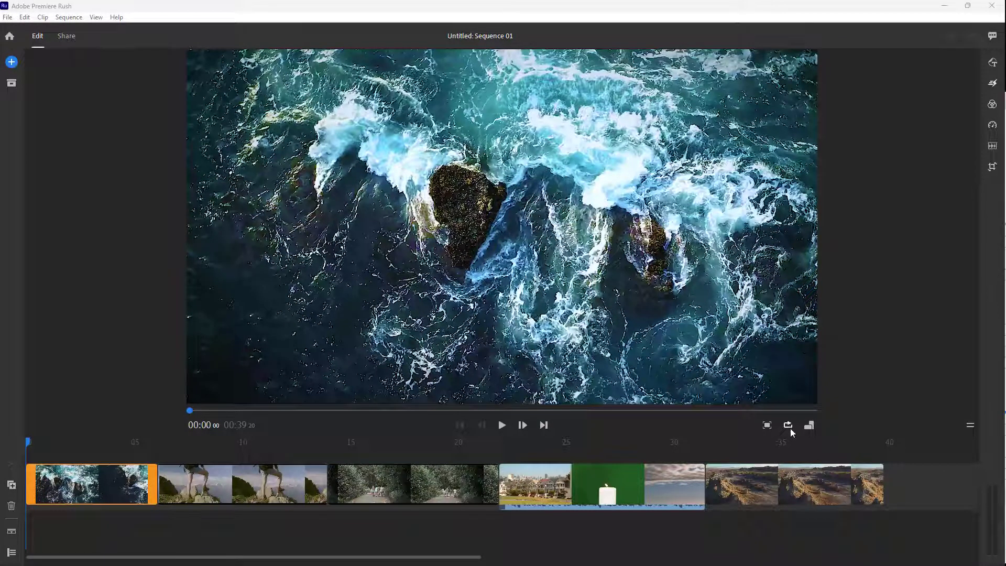
{"action": "mouse_move", "coordinate": [330, 455]}
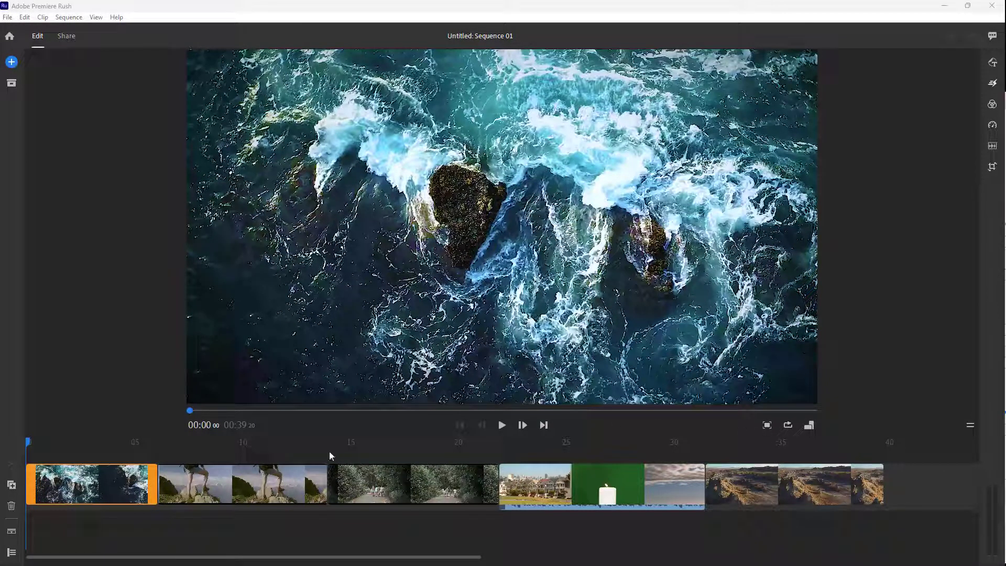
{"action": "mouse_move", "coordinate": [396, 524]}
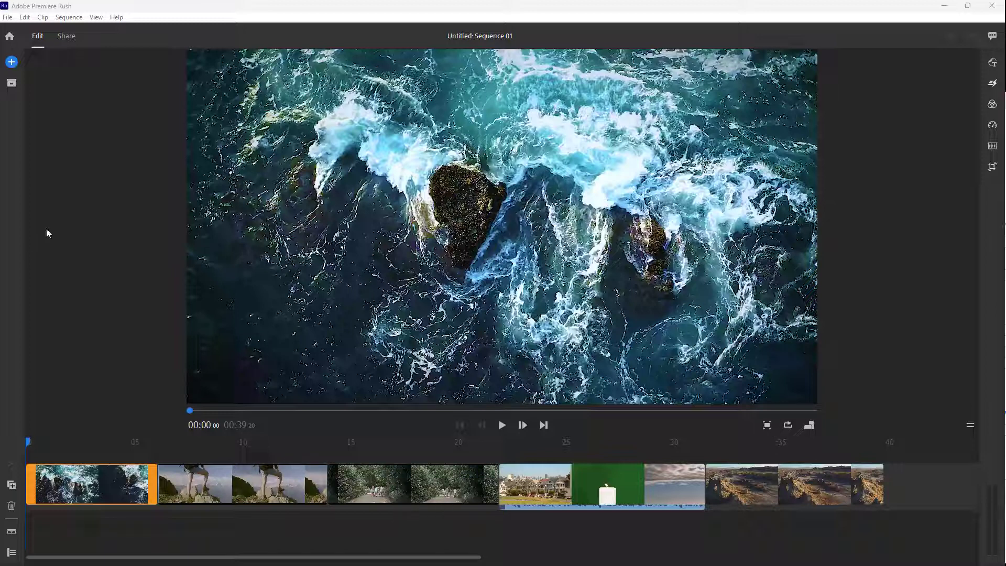
{"action": "mouse_move", "coordinate": [11, 62]}
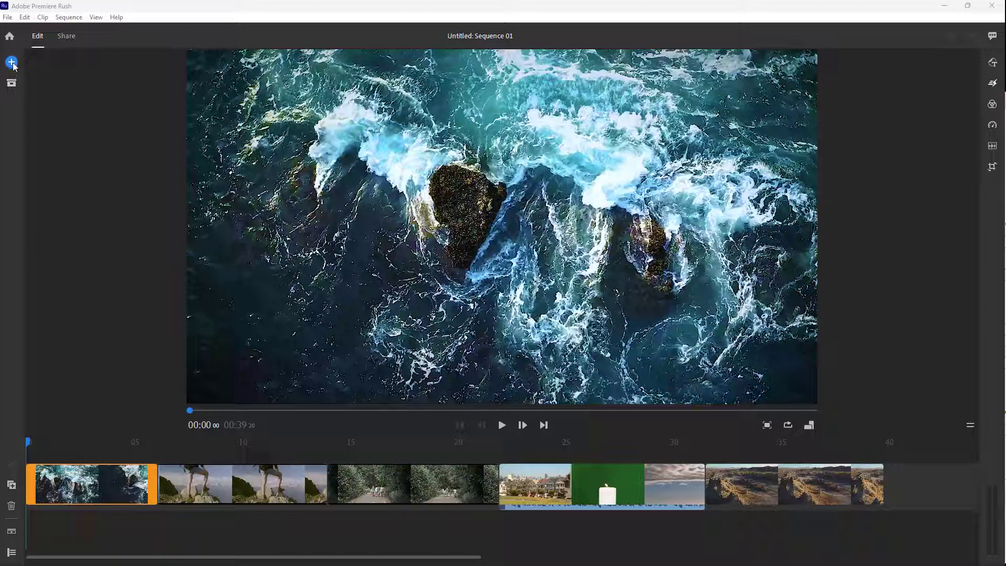
- Bring up the Add choices for media, graphics, audio or voiceover
{"action": "left_click", "coordinate": [11, 62]}
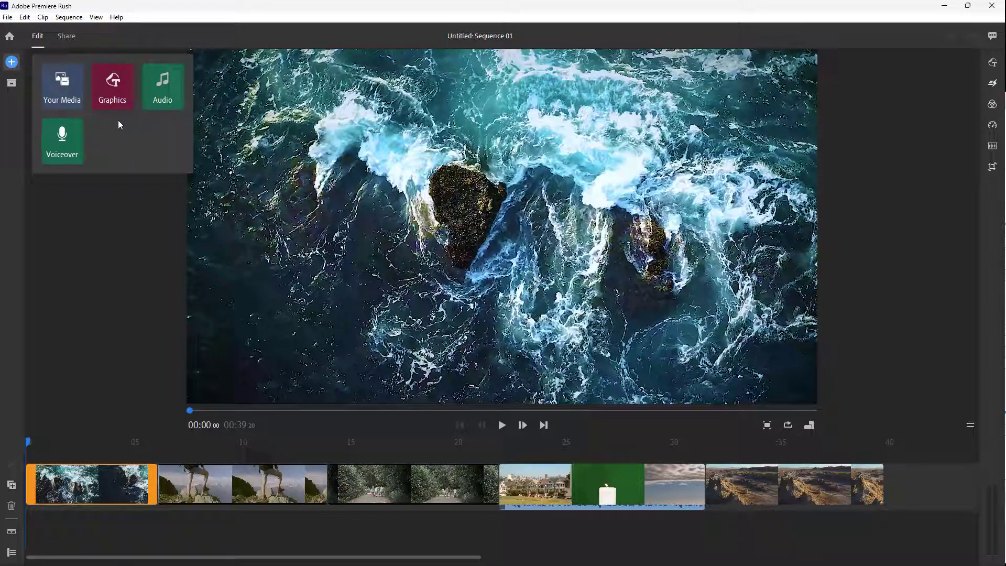
{"action": "mouse_move", "coordinate": [62, 87]}
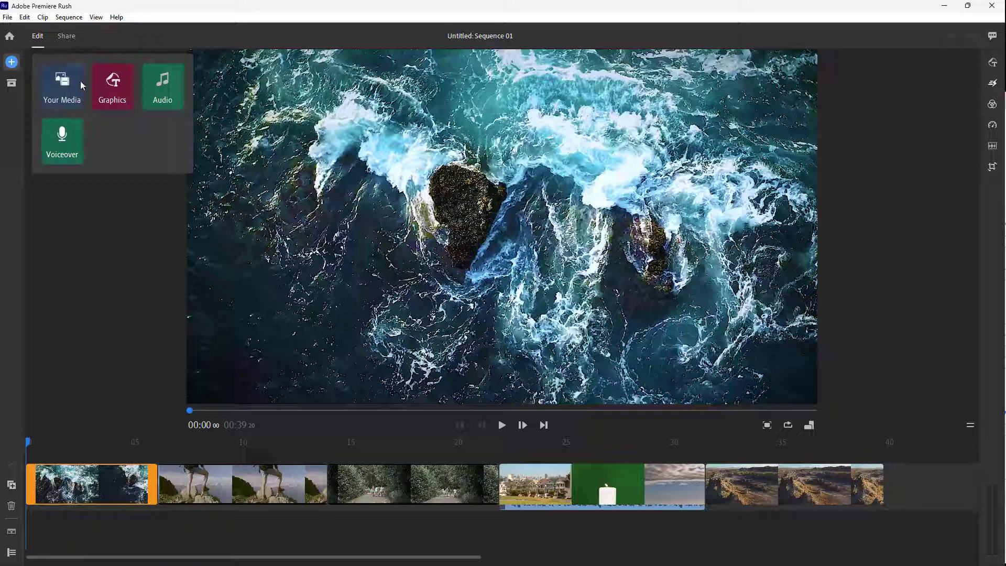
{"action": "mouse_move", "coordinate": [88, 121]}
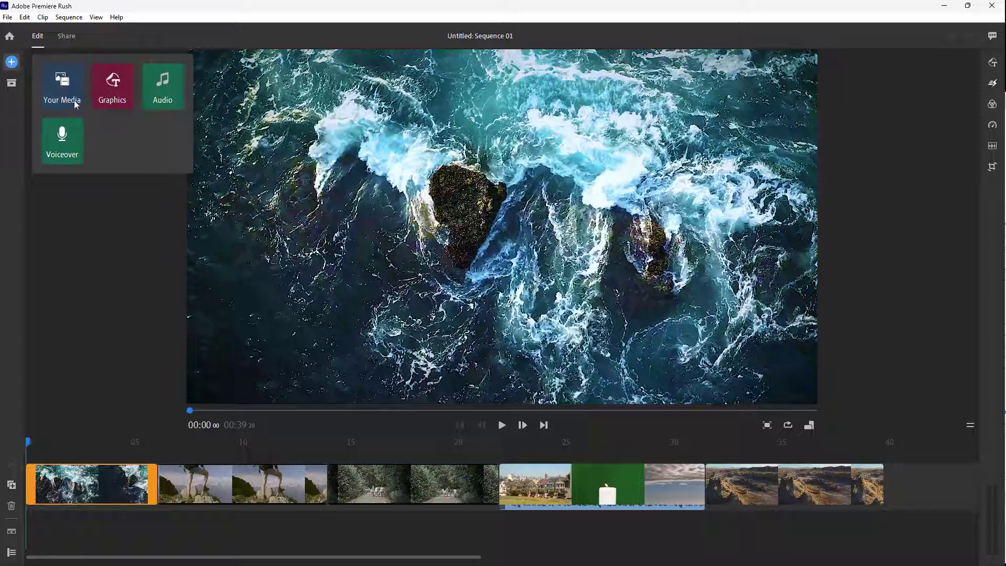
- In Your Media, switch to the L: (TT) drive and pick the TutorTube JPG image
{"action": "left_click", "coordinate": [62, 87]}
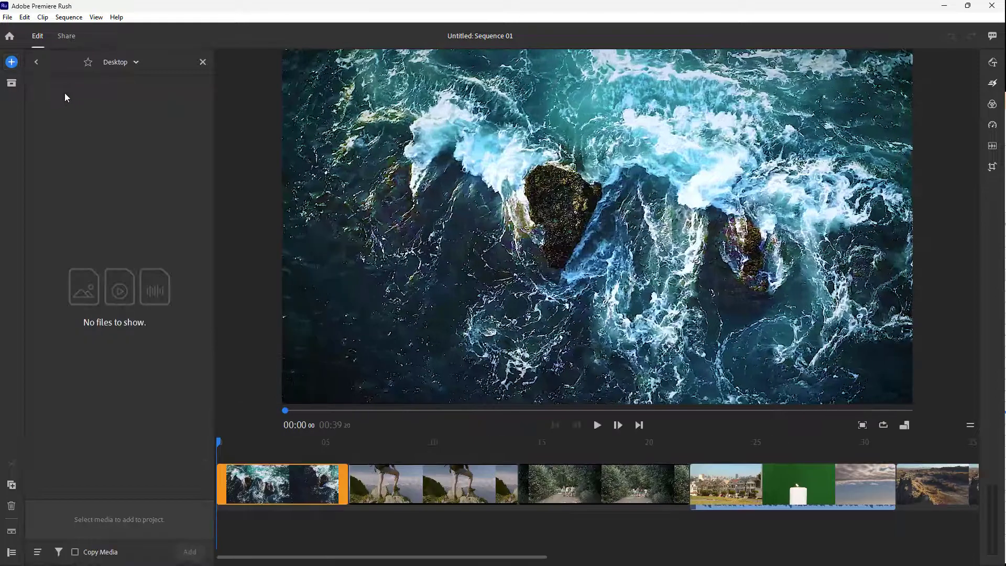
{"action": "mouse_move", "coordinate": [119, 62]}
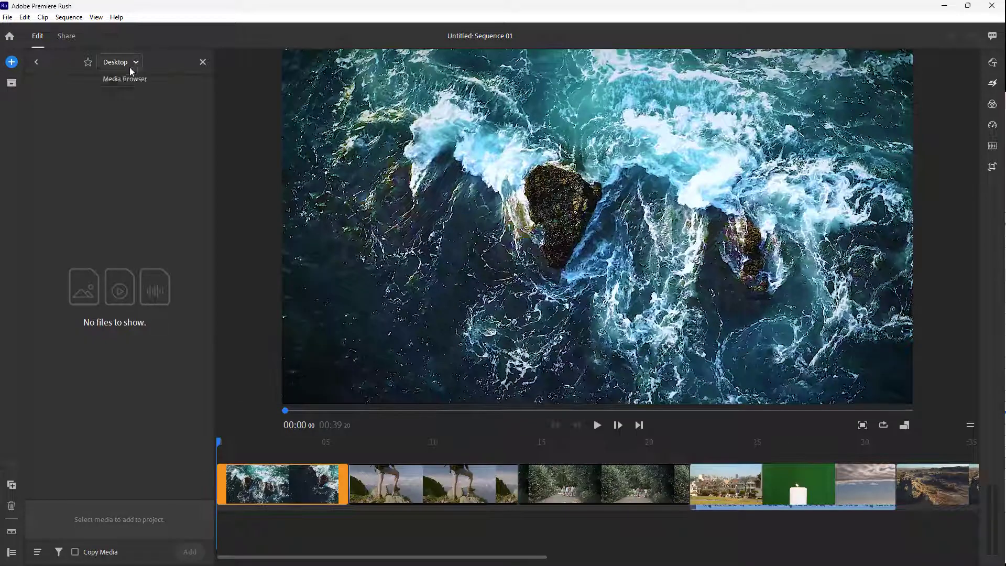
{"action": "left_click", "coordinate": [119, 62]}
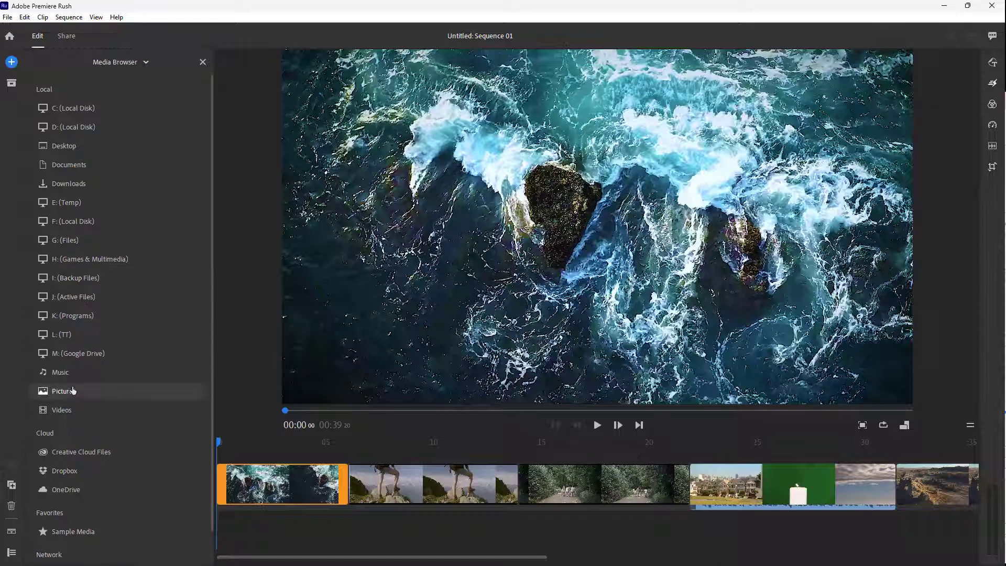
{"action": "left_click", "coordinate": [65, 334]}
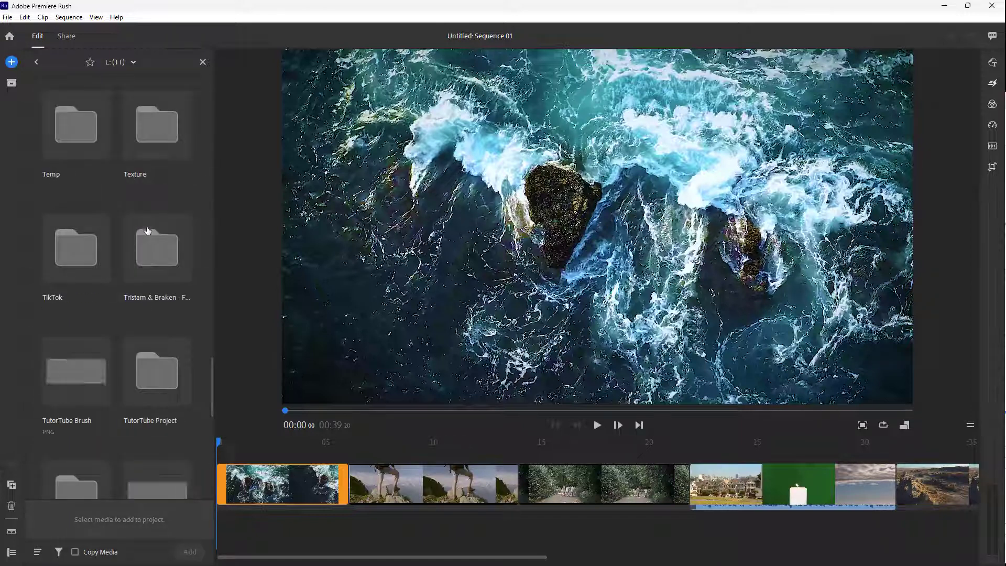
{"action": "scroll", "scroll_direction": "down", "scroll_amount": 3}
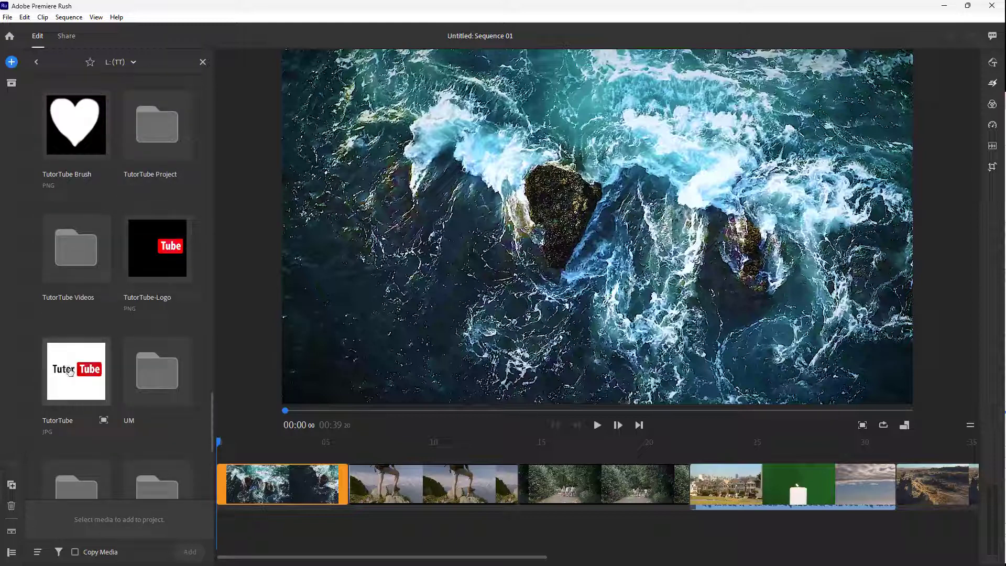
{"action": "left_click", "coordinate": [75, 370]}
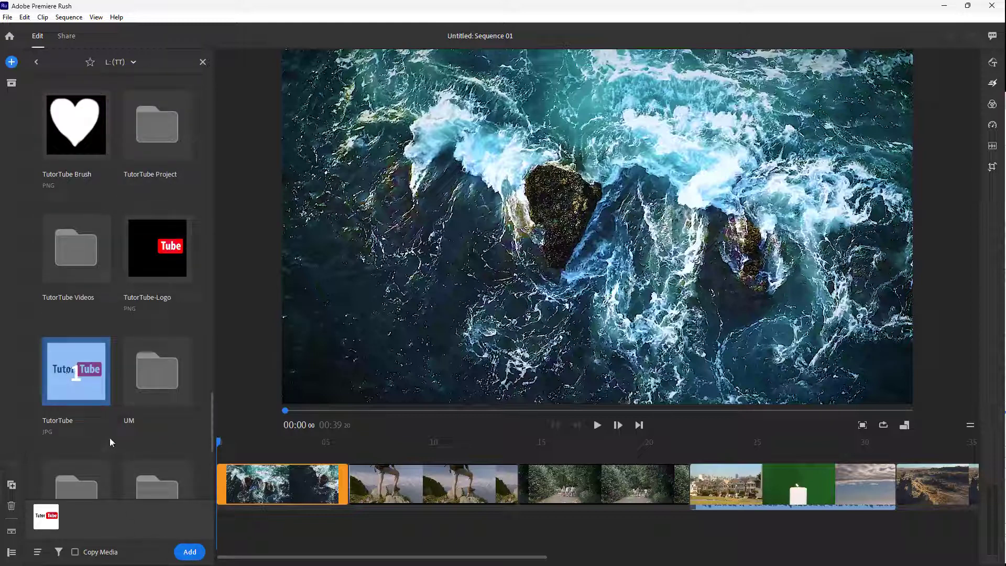
- Add the TutorTube logo after the first clip and play it back briefly in the preview
{"action": "left_click", "coordinate": [189, 552]}
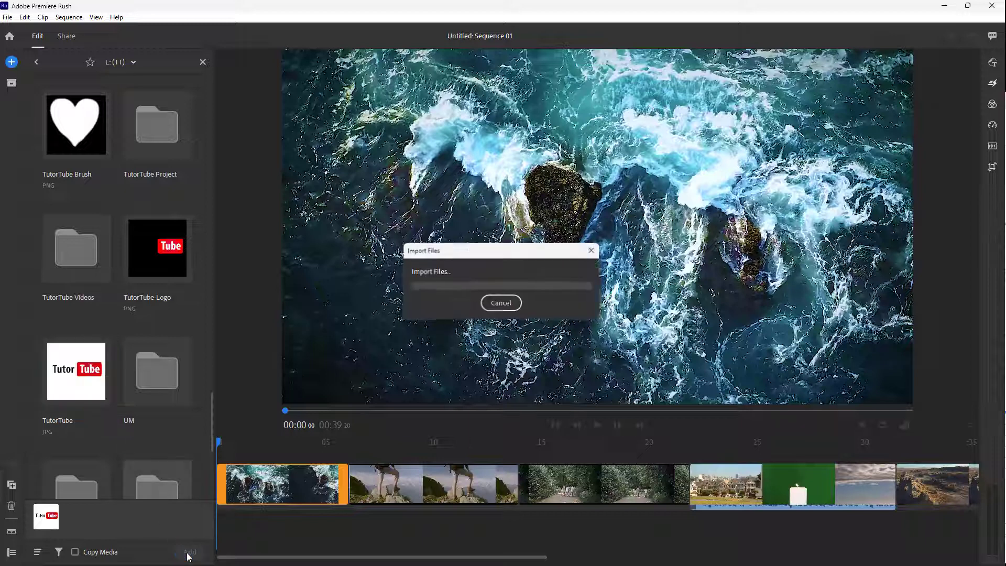
{"action": "left_click", "coordinate": [500, 301]}
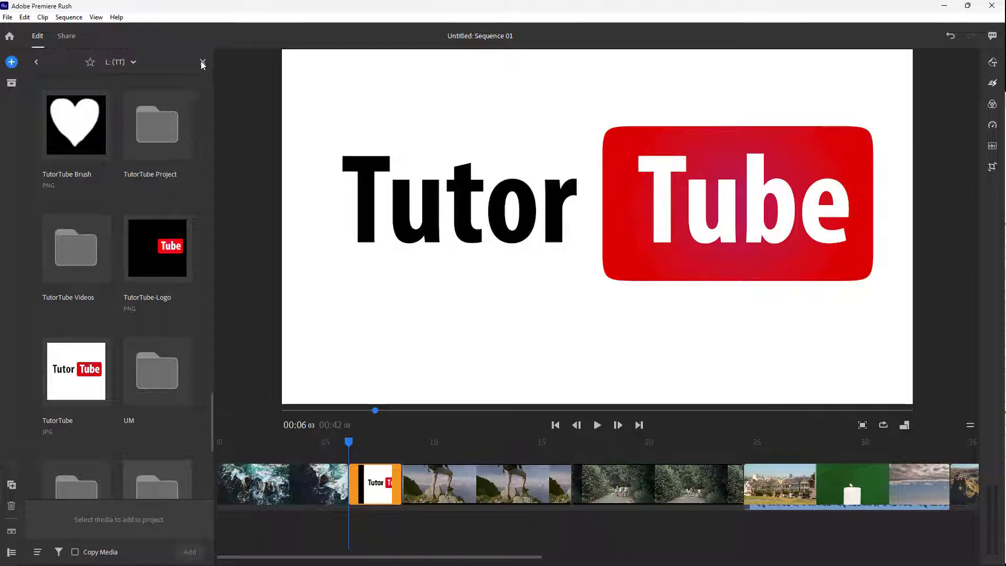
{"action": "left_click", "coordinate": [595, 424]}
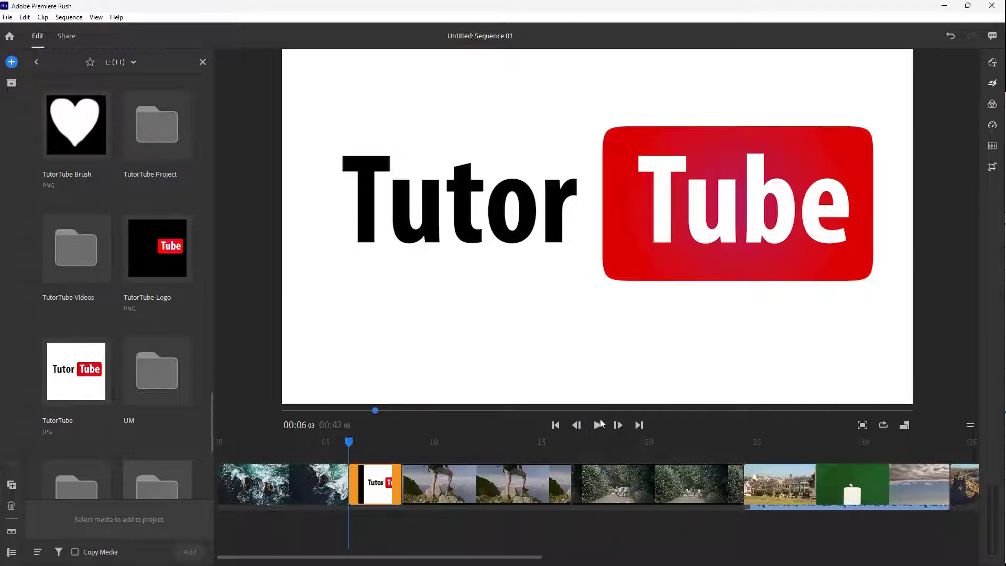
{"action": "left_click", "coordinate": [597, 424]}
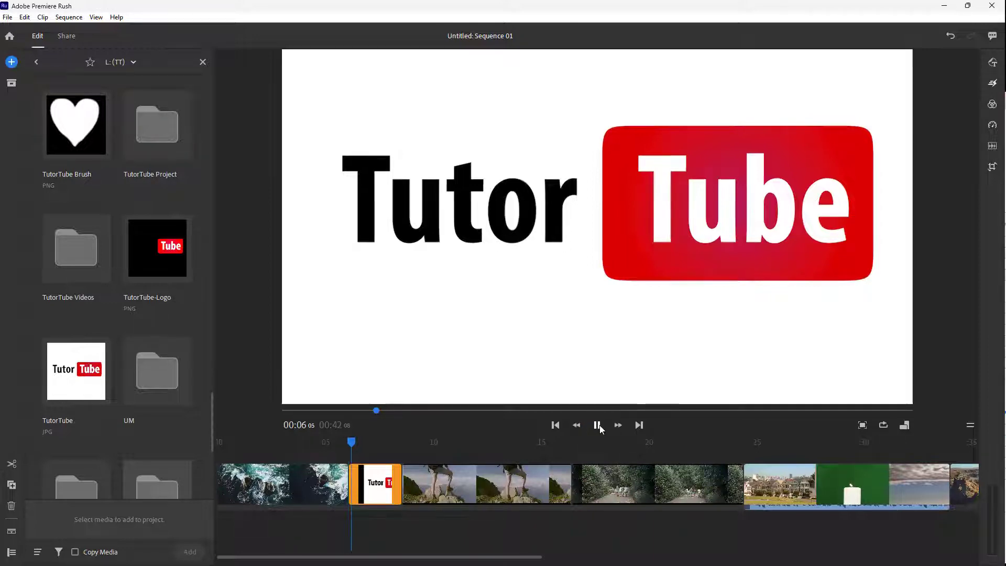
{"action": "left_click", "coordinate": [596, 424]}
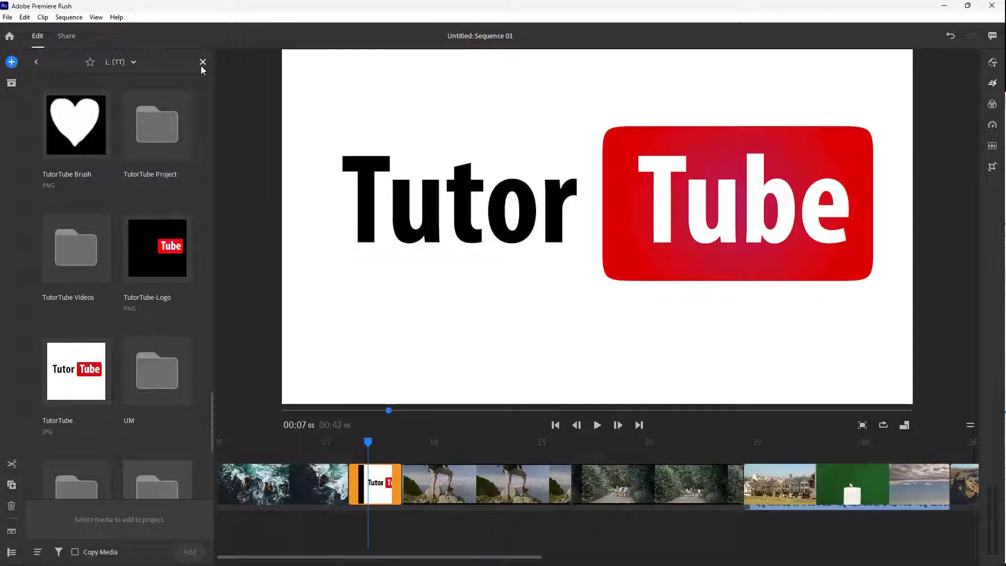
- Close the media browser and select the TutorTube logo clip to lengthen its duration
{"action": "left_click", "coordinate": [202, 61]}
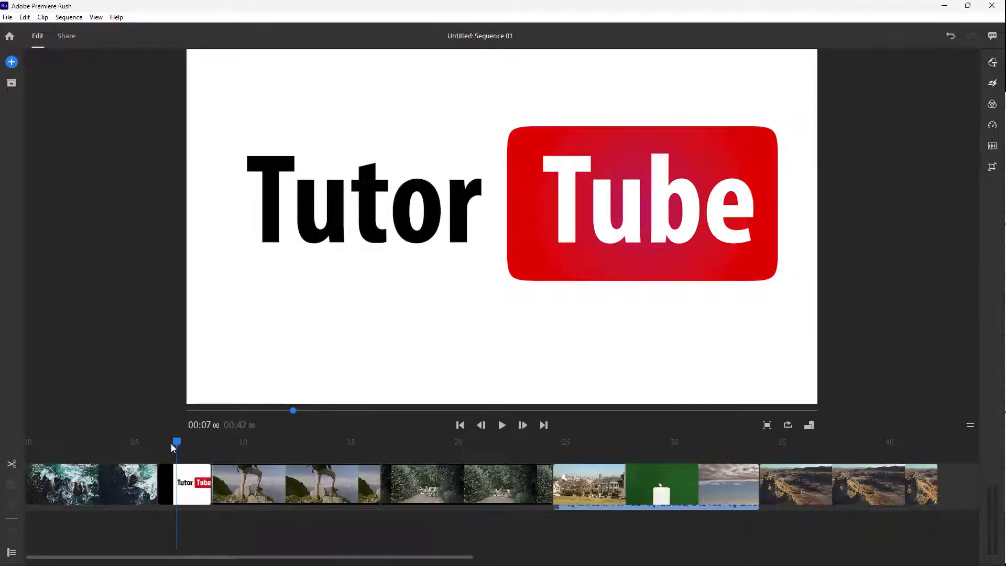
{"action": "left_click", "coordinate": [502, 424]}
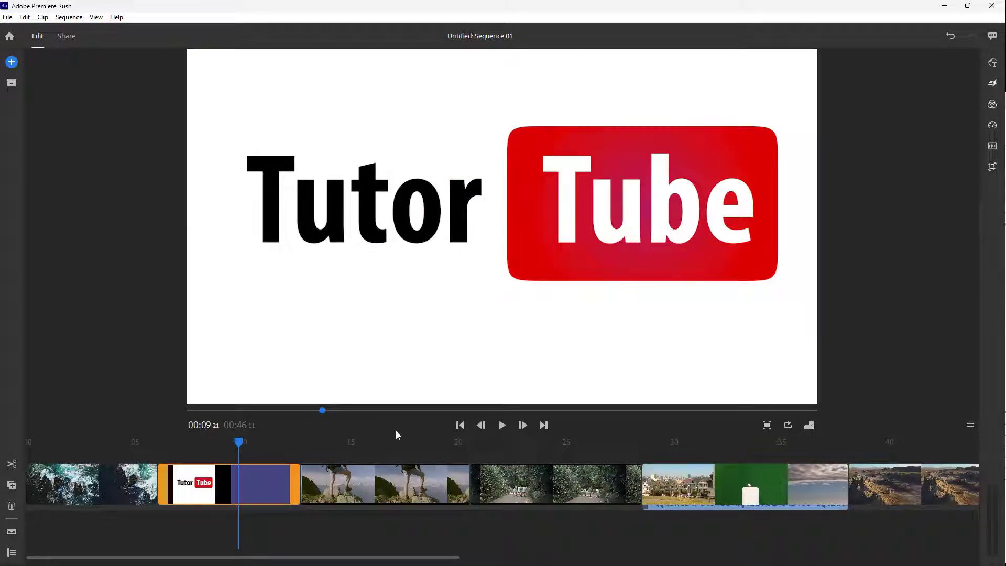
{"action": "mouse_move", "coordinate": [683, 369]}
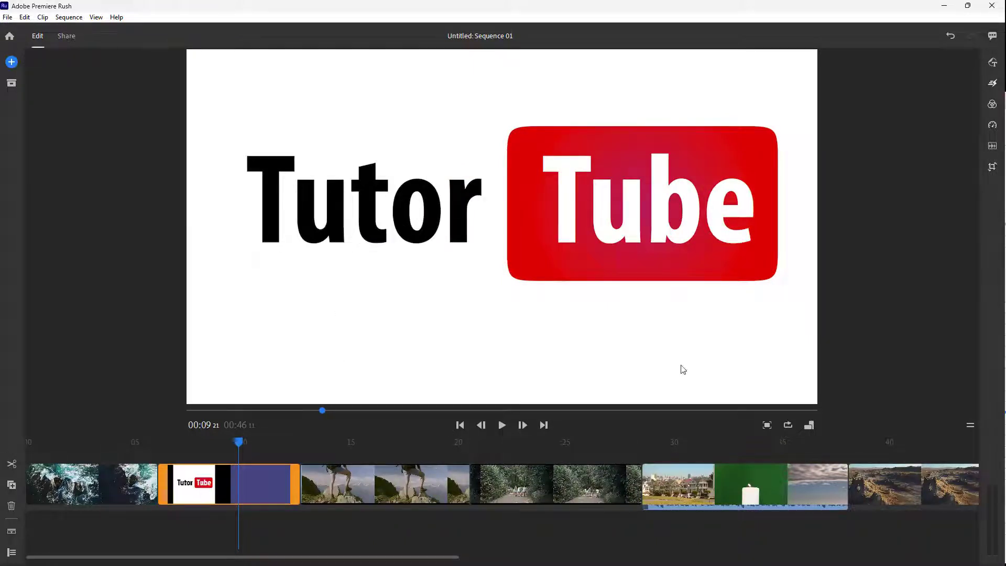